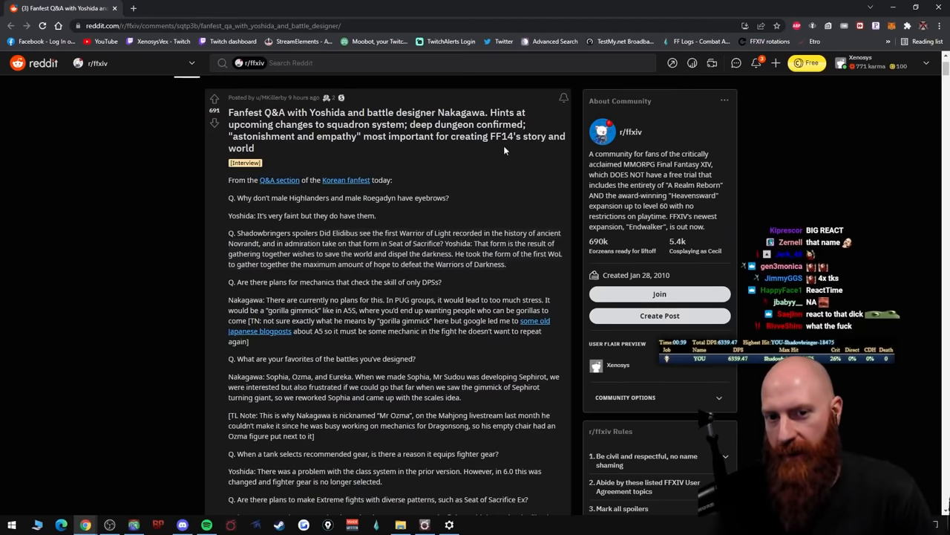
- Scroll slightly down into the Fanfest Q&A post's text
scroll("down", 3)
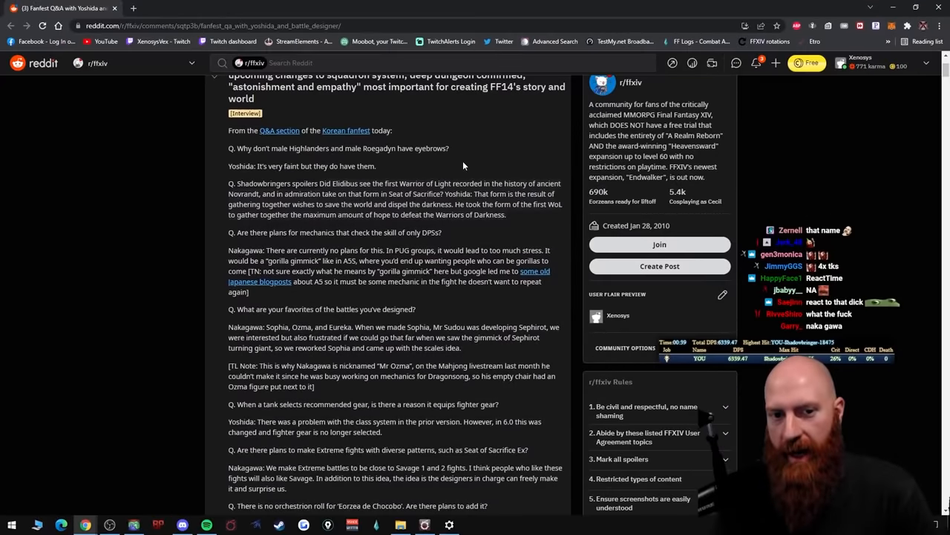
mouse_move(427, 161)
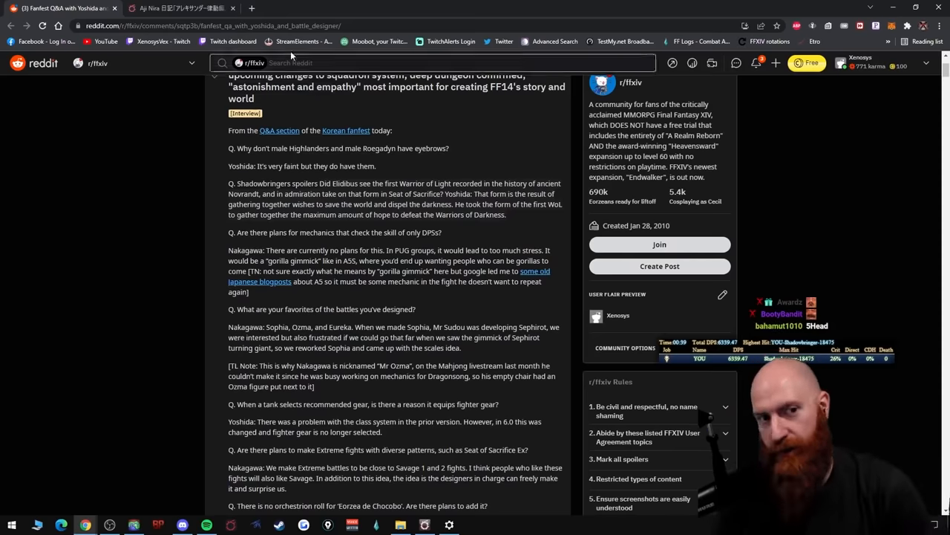
- Scroll to Nakagawa's favourite-battles answer and highlight Sophia, Ozma and Eureka
scroll("down", 3)
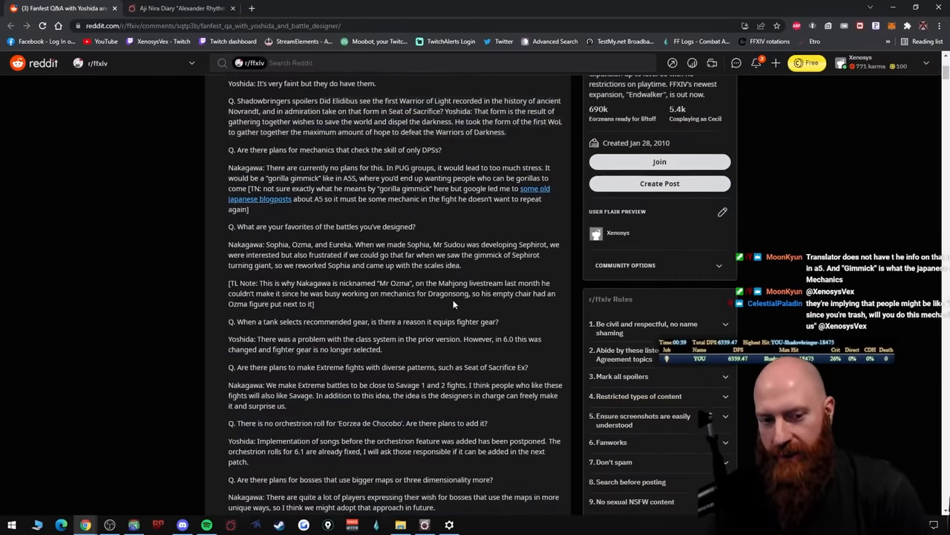
scroll("down", 3)
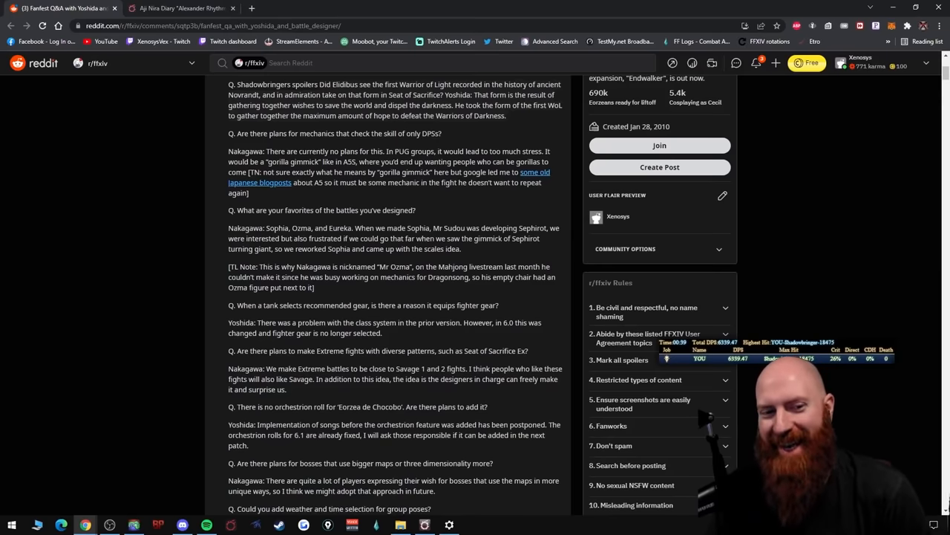
double_click(277, 227)
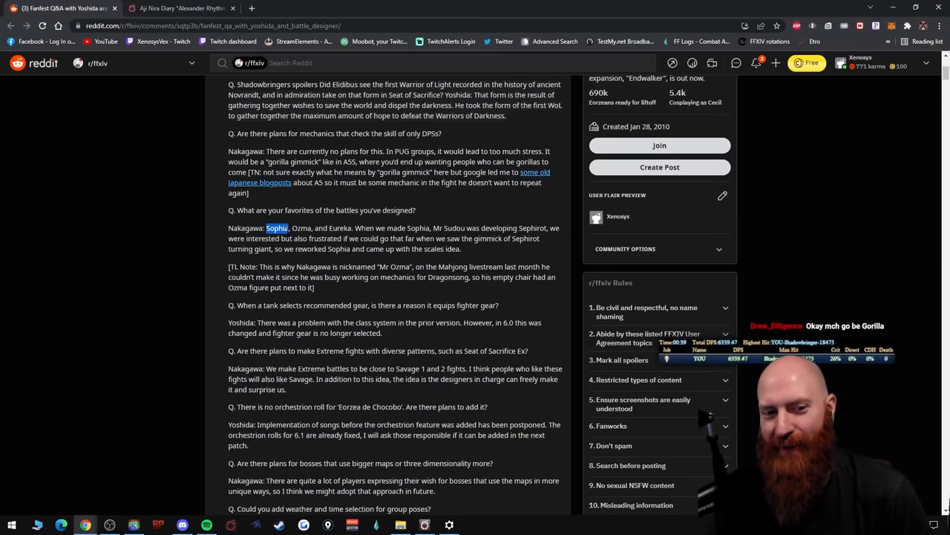
left_click_drag(267, 228, 342, 228)
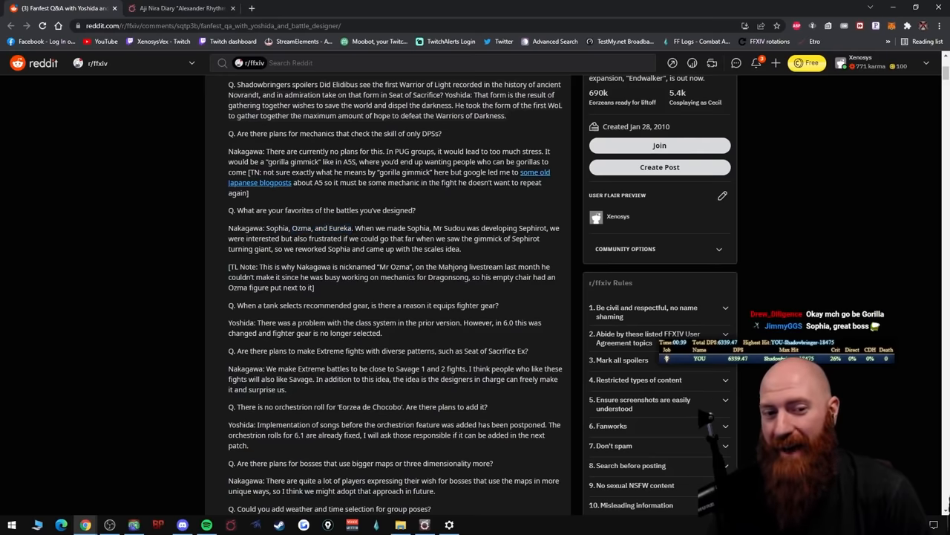
double_click(340, 227)
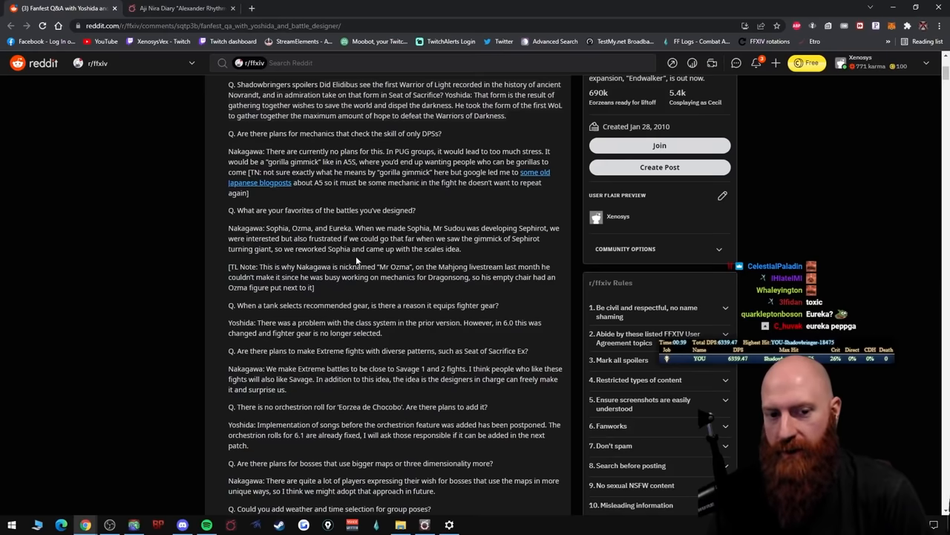
left_click_drag(346, 249, 460, 249)
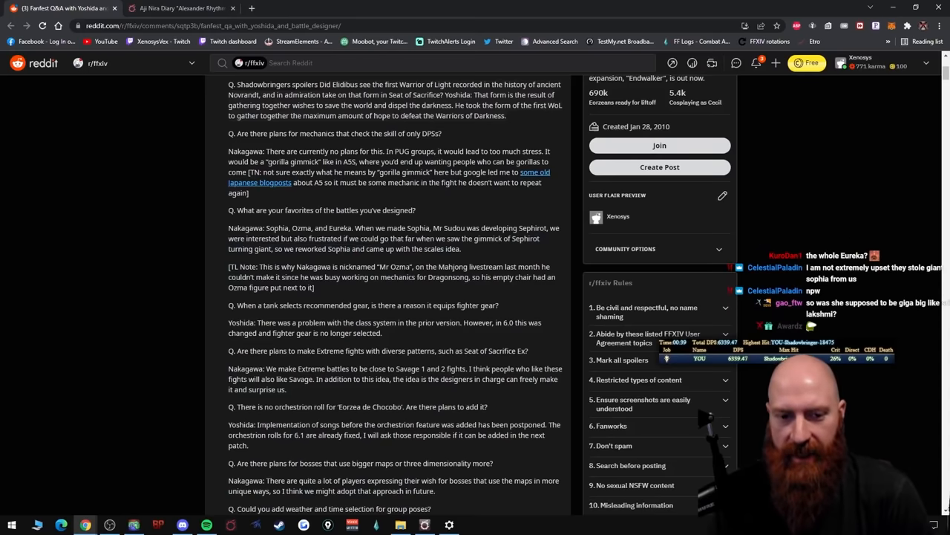
double_click(394, 266)
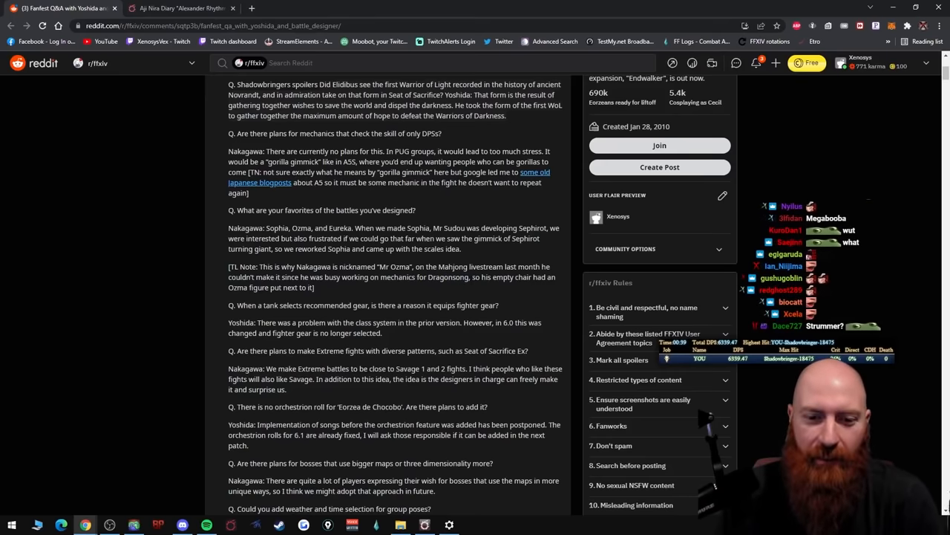
double_click(447, 277)
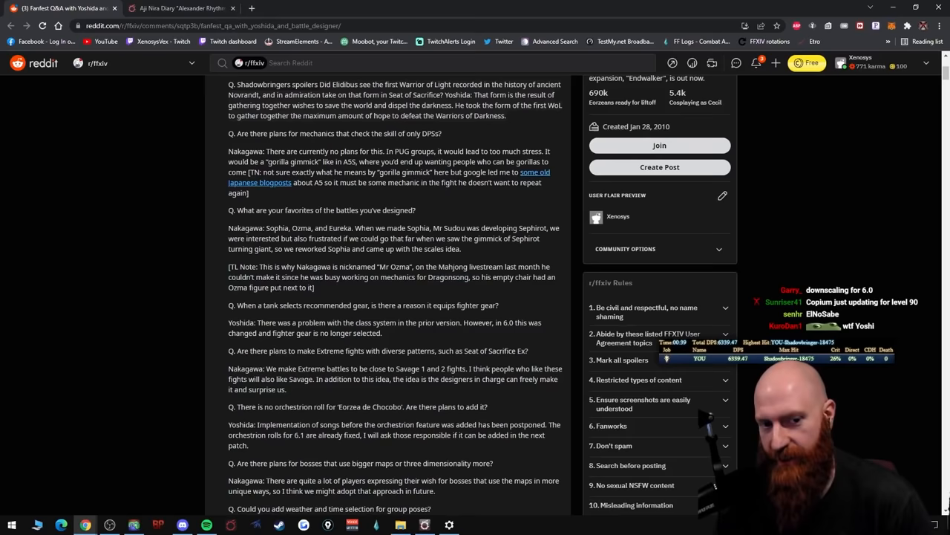
- Scroll past the weather and best-mechanics answers to the squadron and damage-down answers
scroll("down", 3)
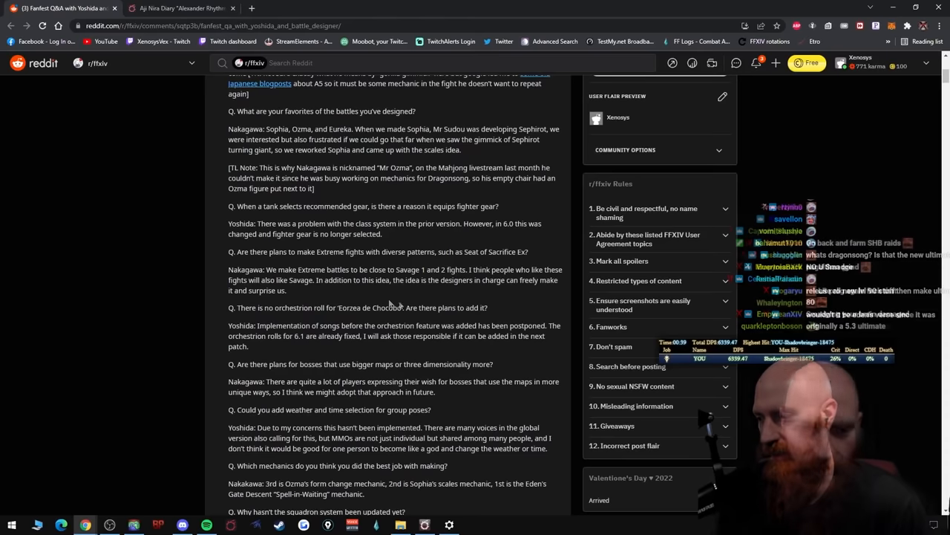
scroll("down", 3)
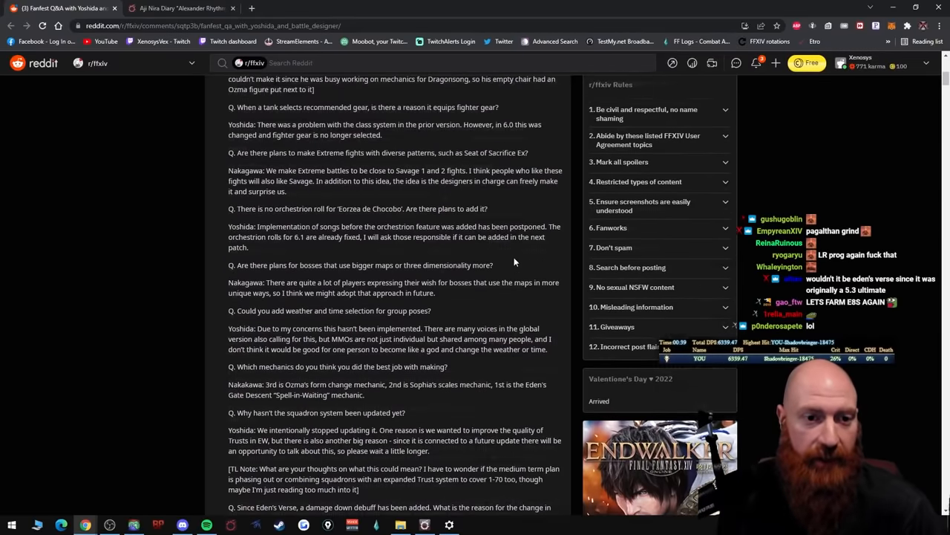
scroll("down", 3)
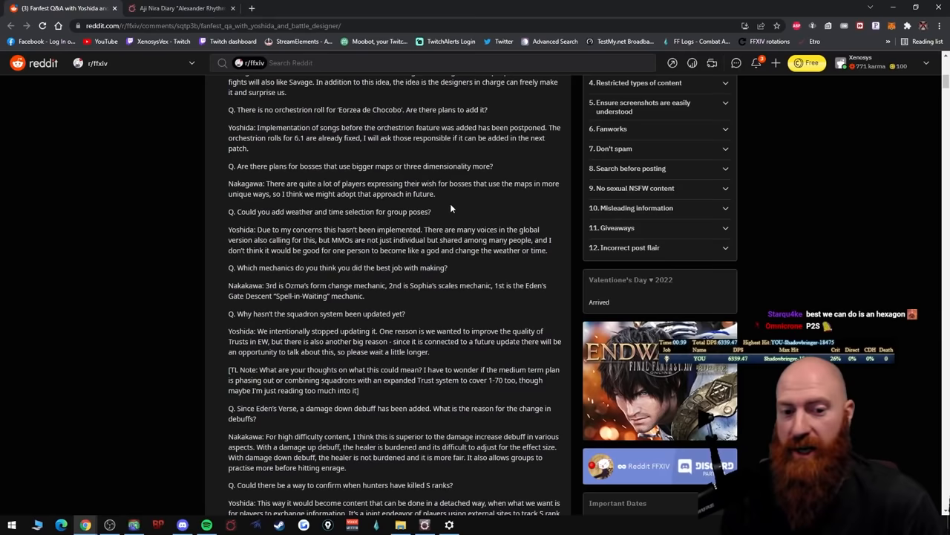
scroll("down", 3)
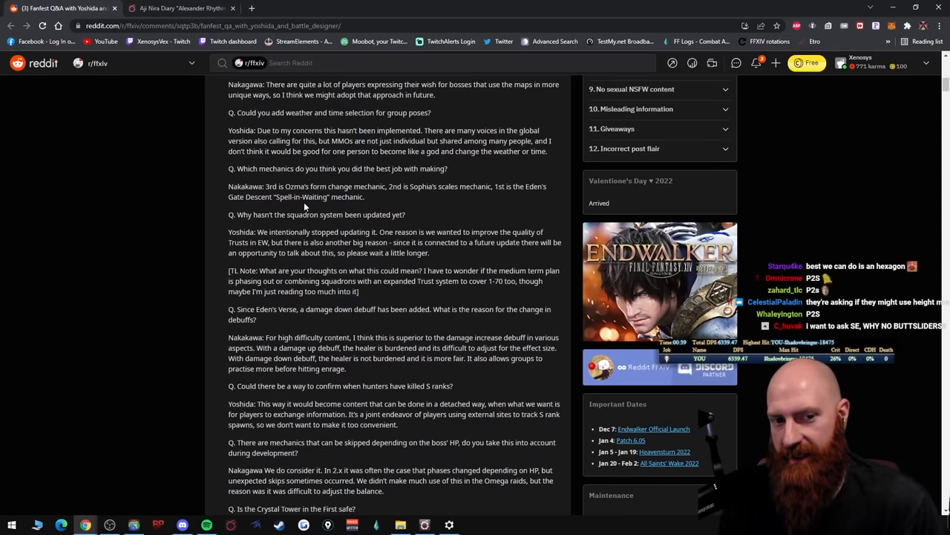
double_click(301, 197)
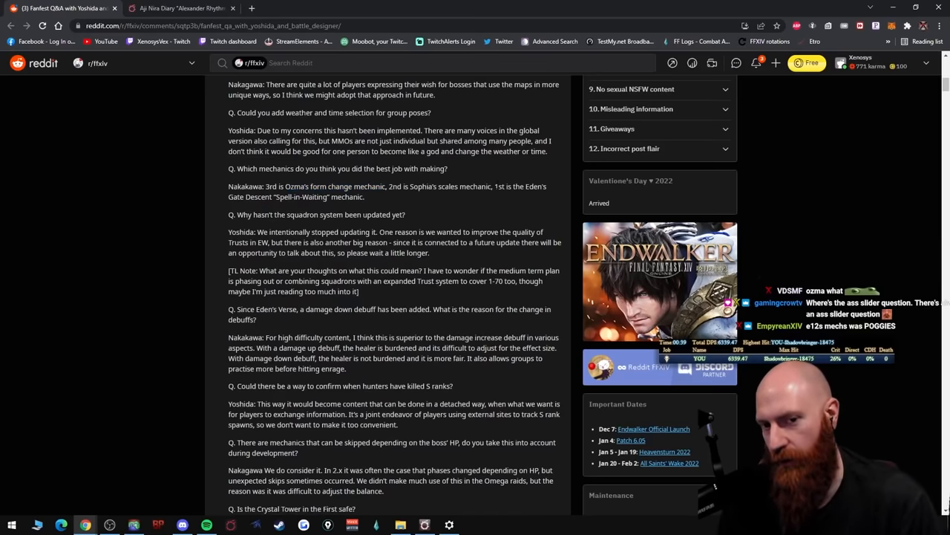
double_click(479, 186)
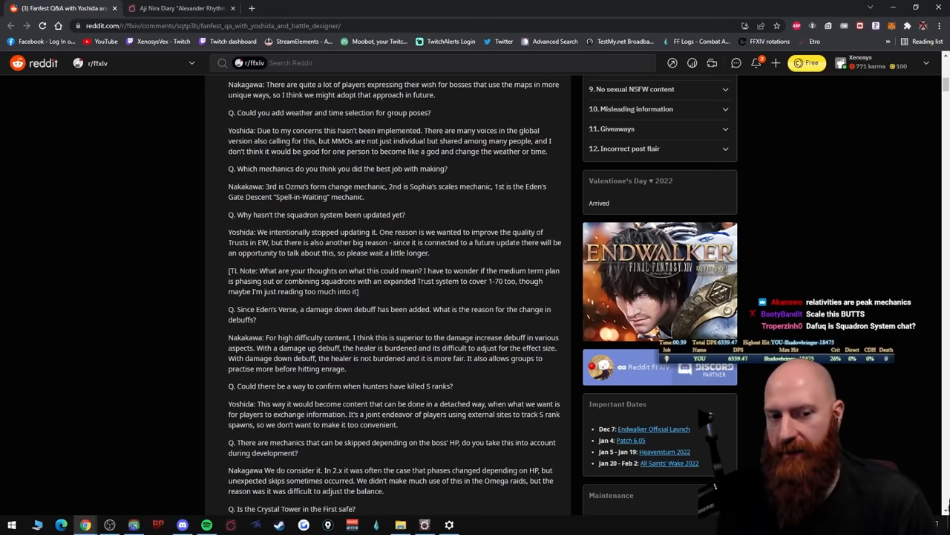
left_click_drag(258, 232, 269, 242)
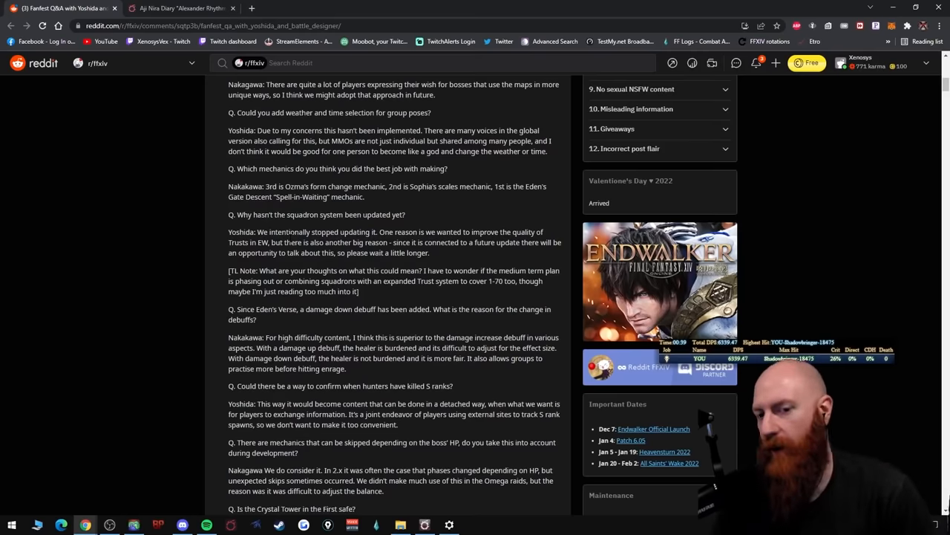
left_click_drag(378, 231, 336, 270)
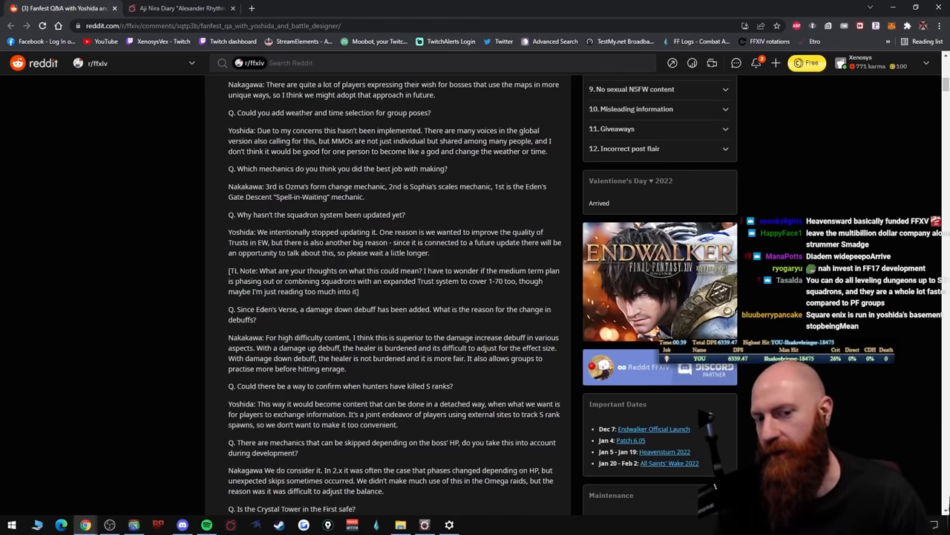
left_click_drag(391, 243, 522, 242)
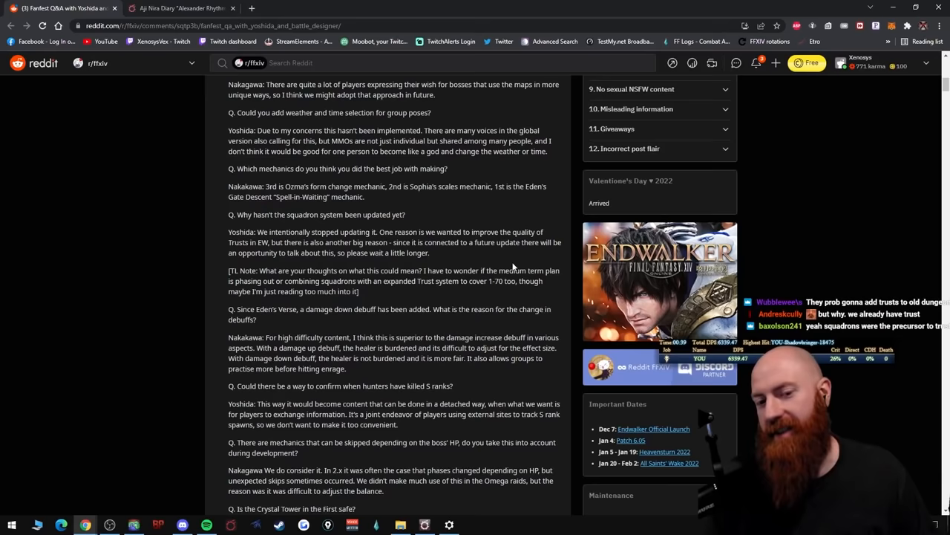
mouse_move(482, 269)
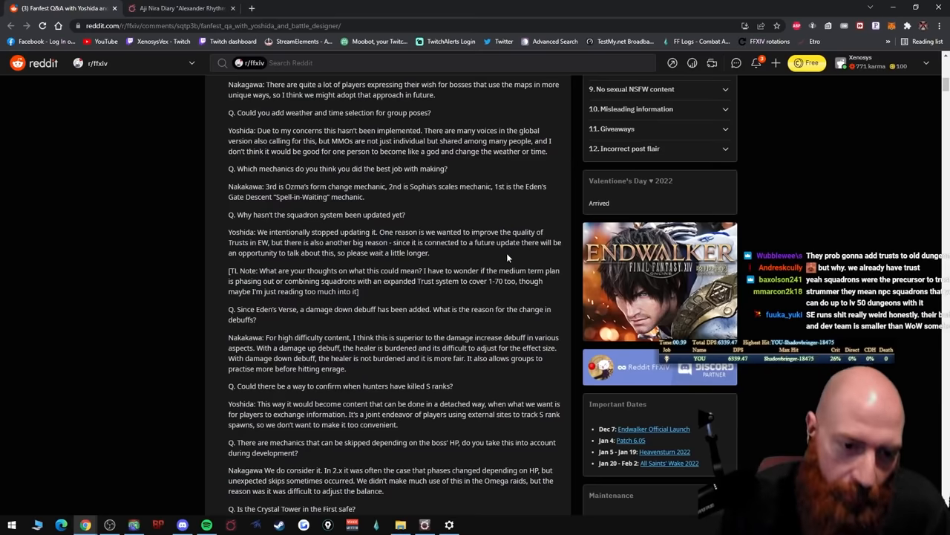
scroll("down", 3)
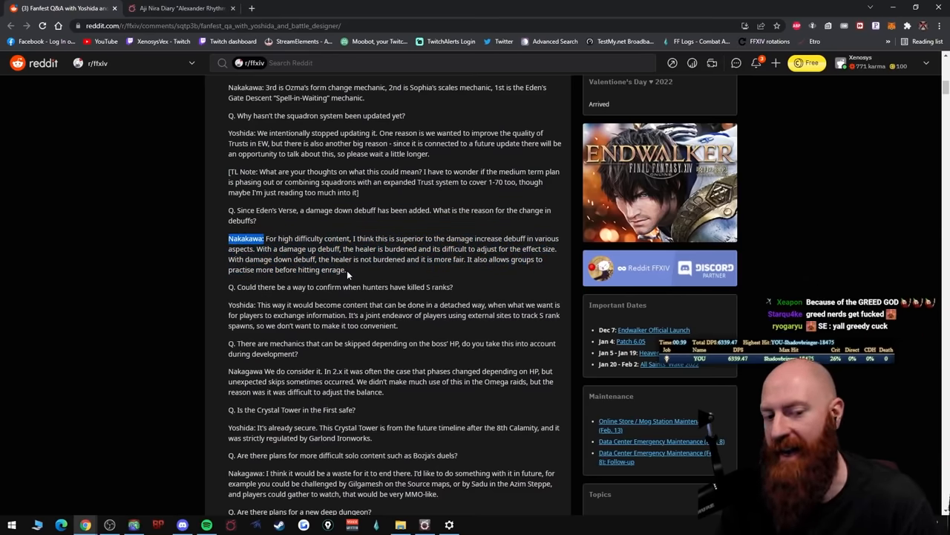
- Highlight lines in the damage-down debuff answer about healer burden and practicing before enrage
left_click_drag(229, 239, 346, 269)
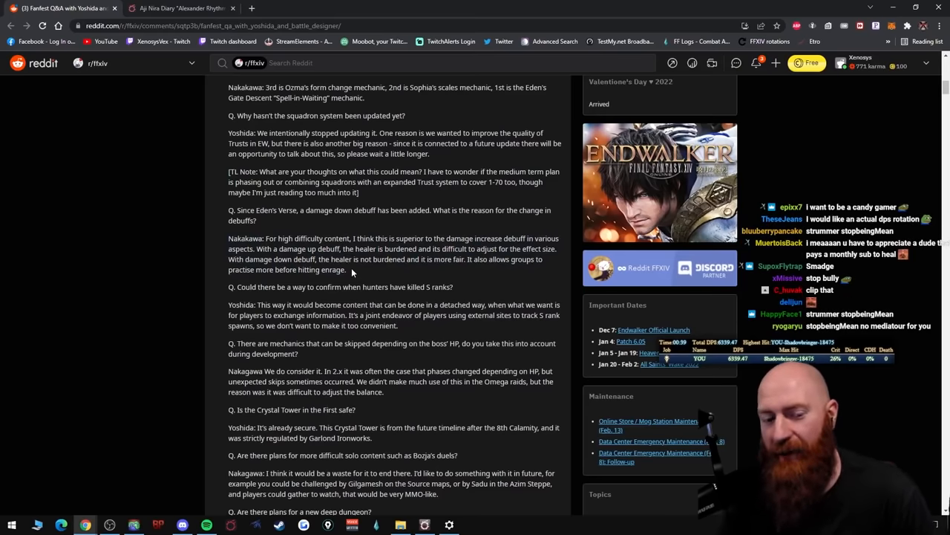
left_click_drag(237, 238, 345, 269)
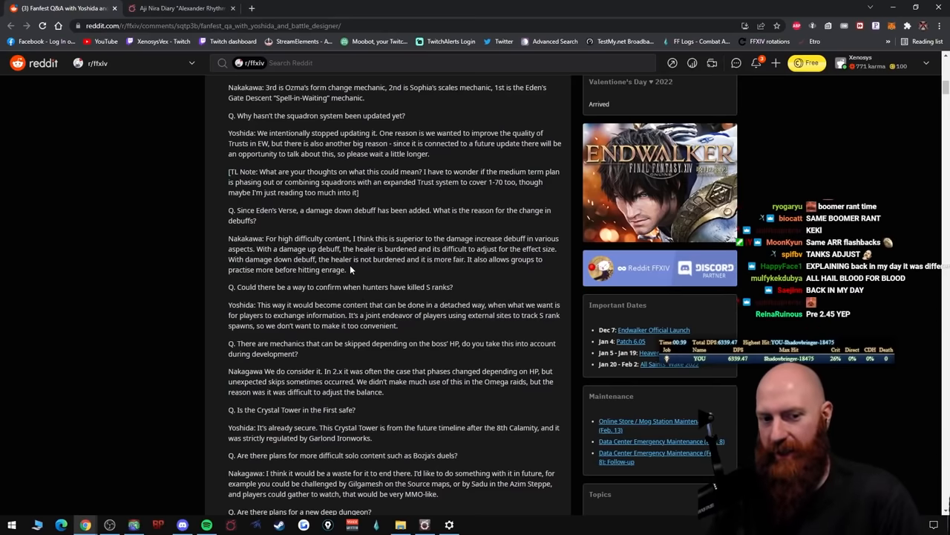
triple_click(393, 248)
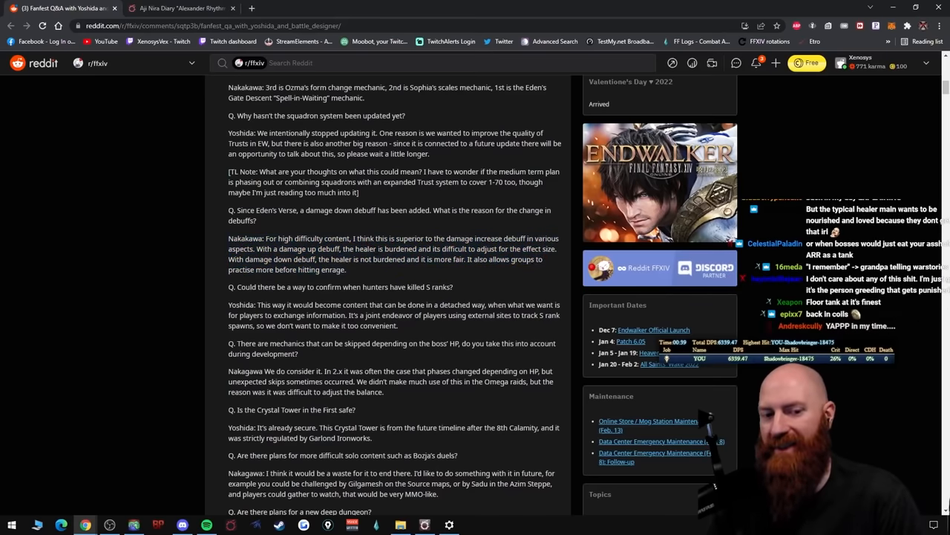
double_click(364, 248)
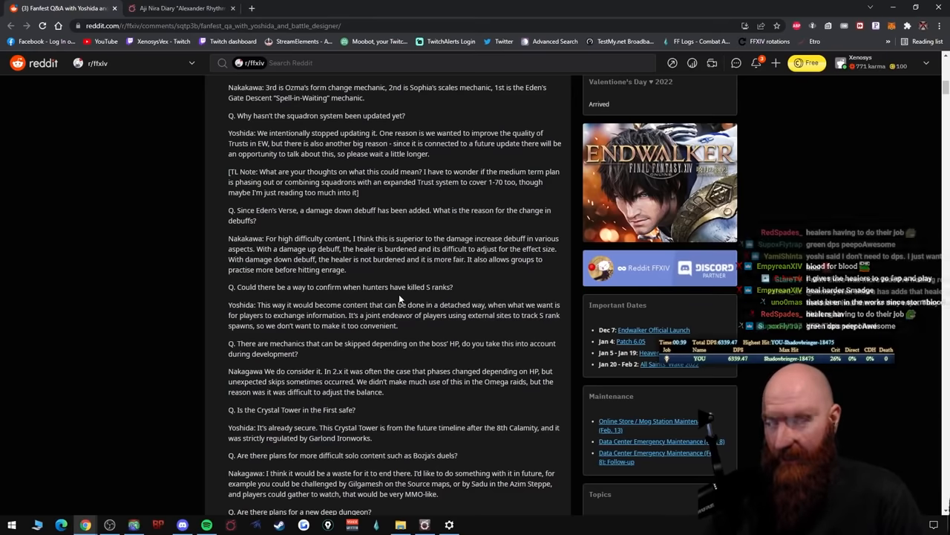
left_click_drag(229, 238, 345, 270)
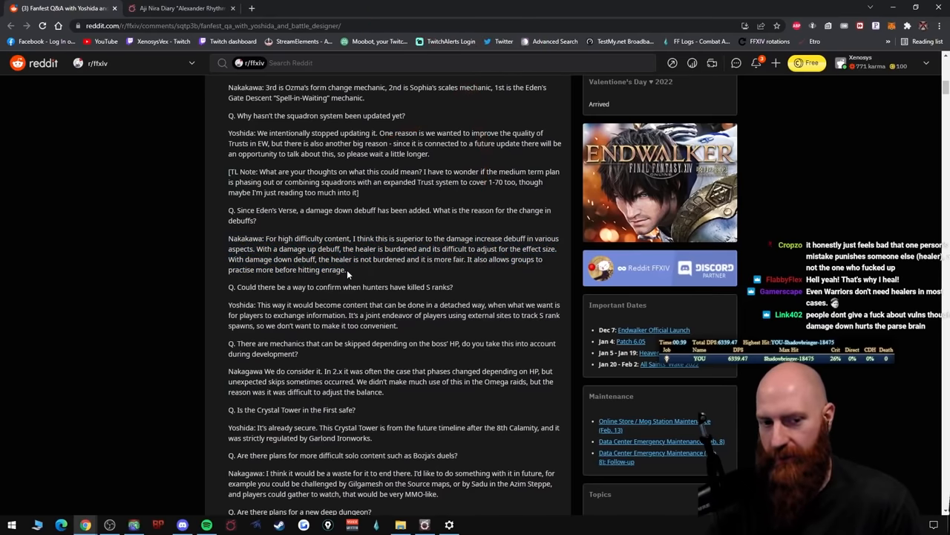
left_click_drag(318, 259, 345, 270)
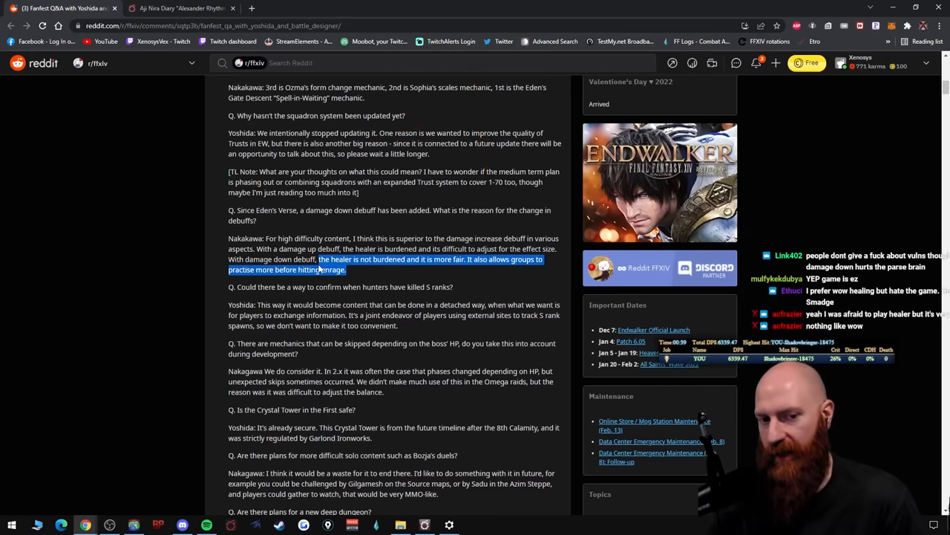
left_click(349, 273)
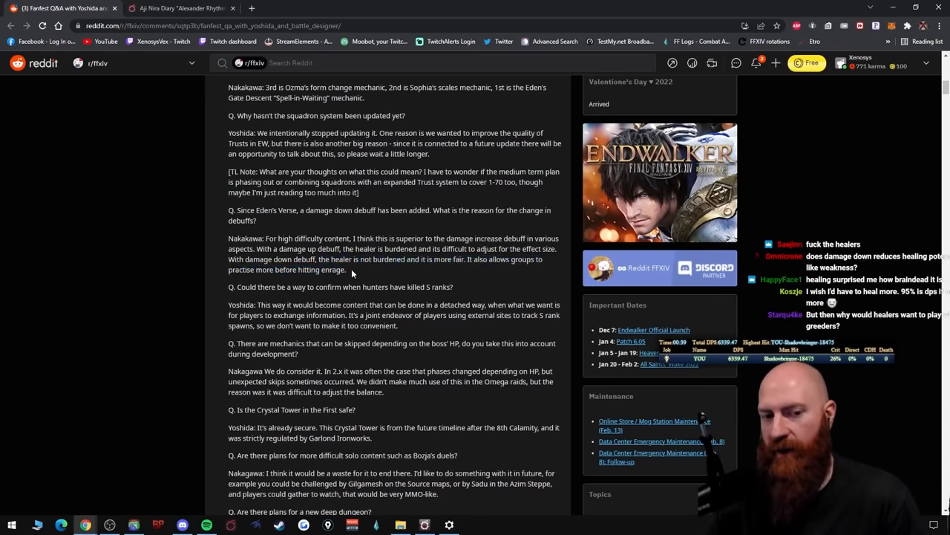
left_click_drag(318, 259, 335, 269)
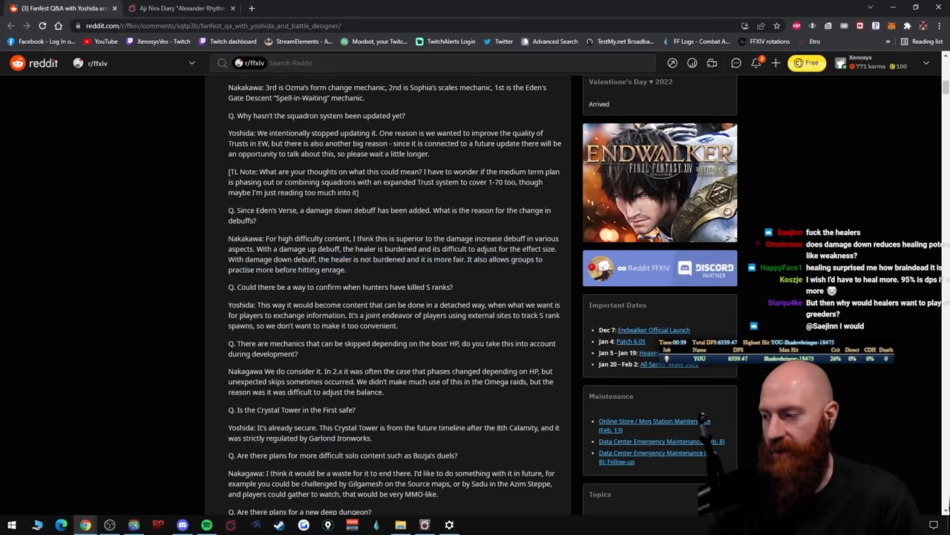
- Scroll on and highlight the remark about players tracking S rank spawns
scroll("down", 3)
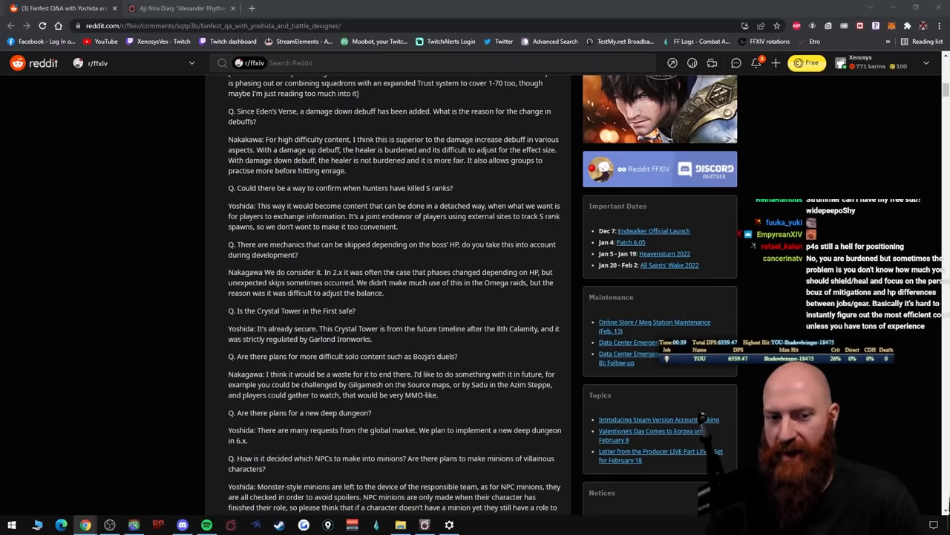
mouse_move(405, 231)
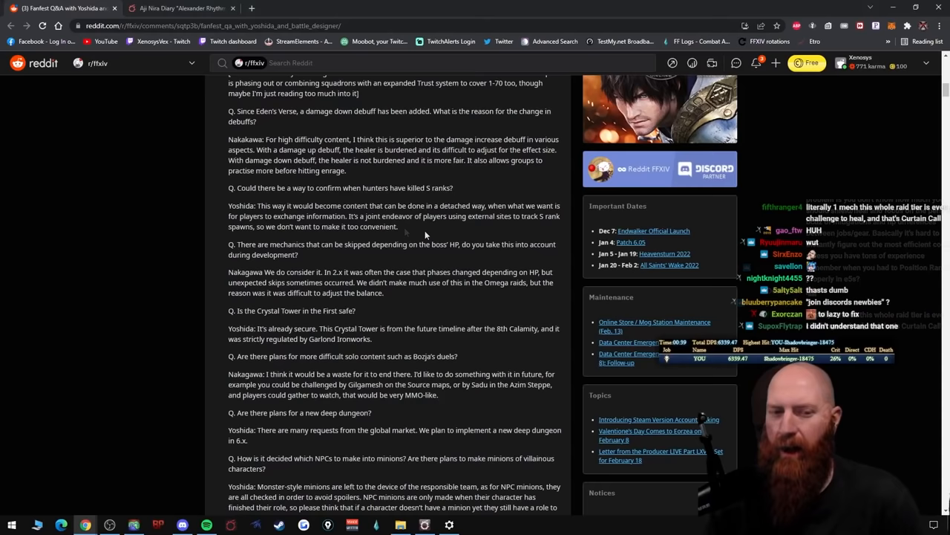
left_click_drag(254, 206, 398, 227)
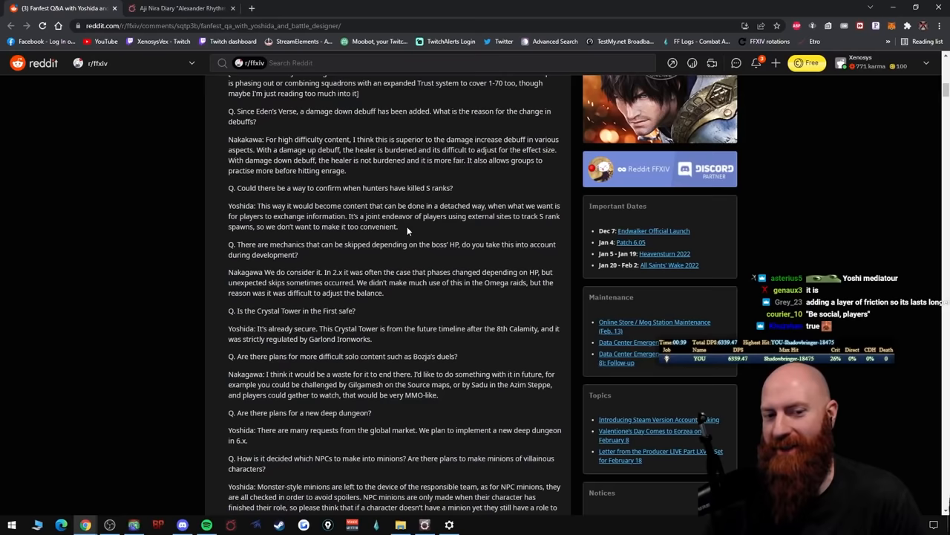
left_click_drag(469, 216, 398, 227)
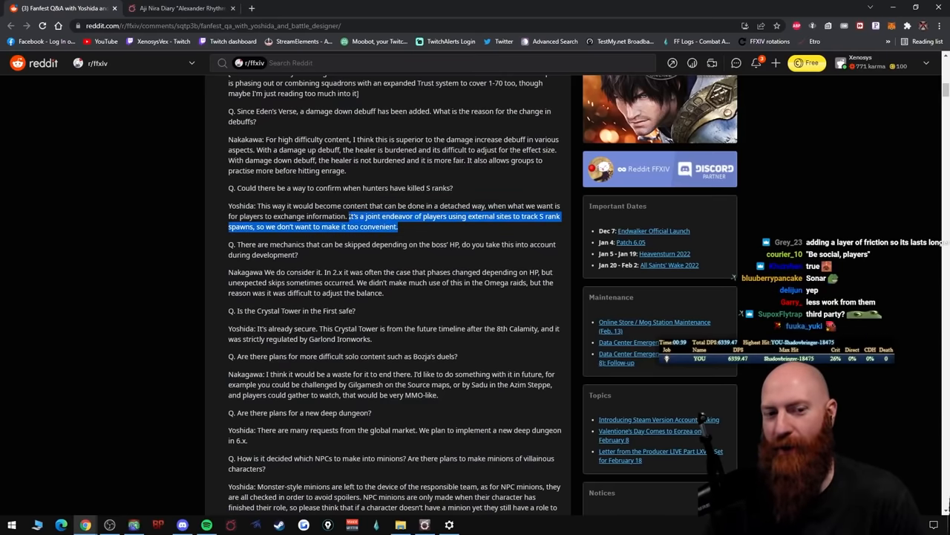
- Read on through the minions answer, highlighting lines, down to the UI hotbars answer
scroll("down", 3)
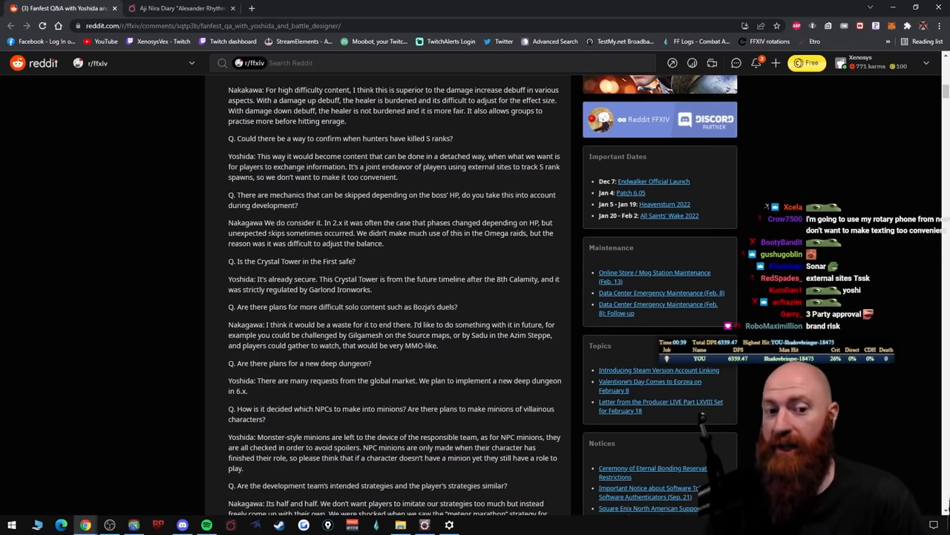
left_click_drag(318, 222, 355, 232)
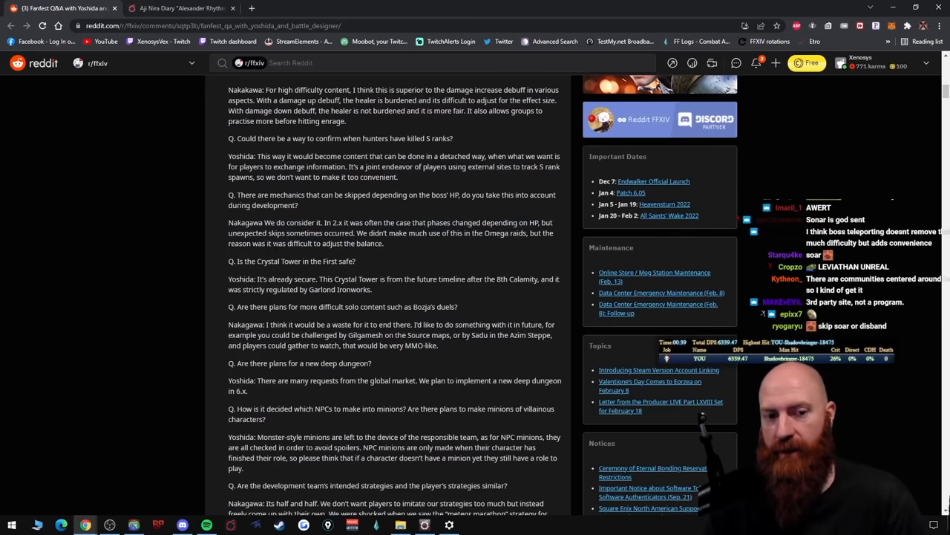
left_click_drag(357, 232, 384, 243)
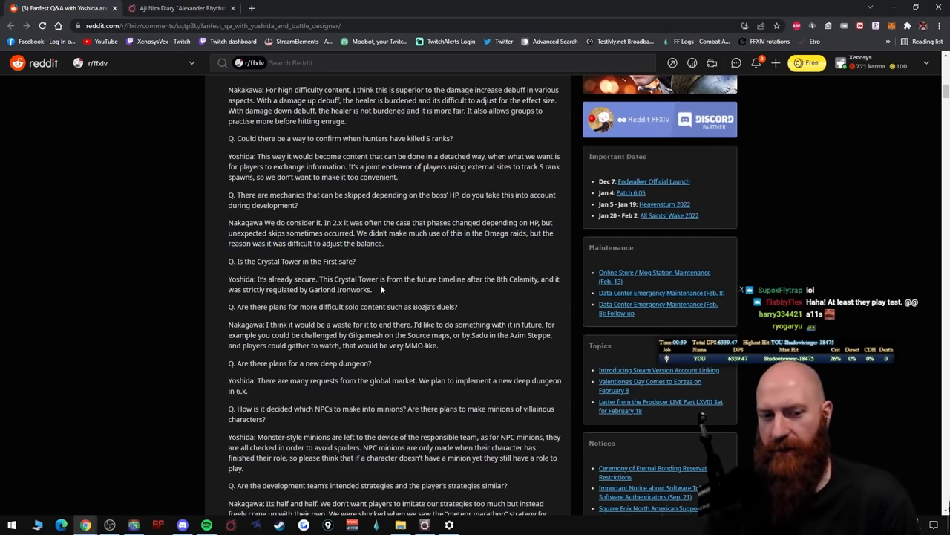
mouse_move(436, 290)
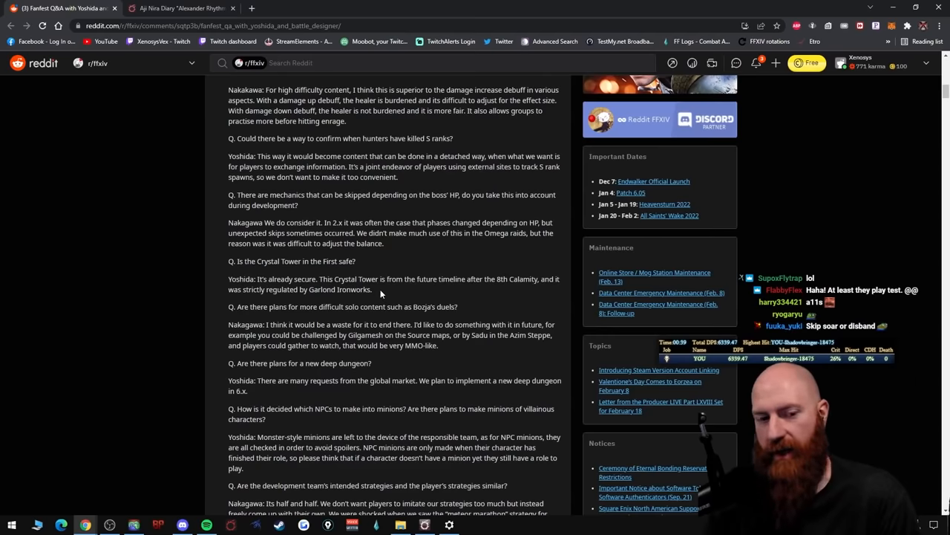
scroll("down", 3)
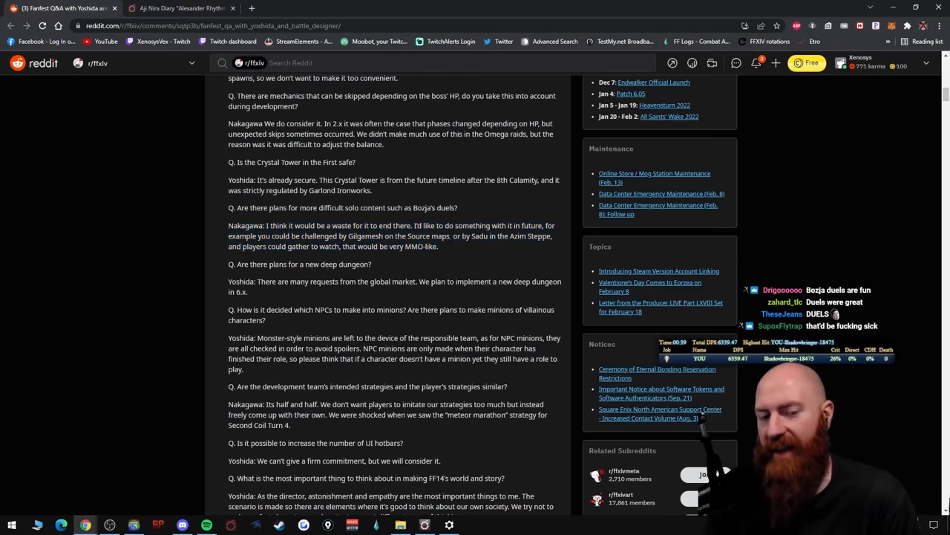
- Highlight a line, then scroll to the final answer on FF14's world and story
left_click_drag(228, 226, 438, 246)
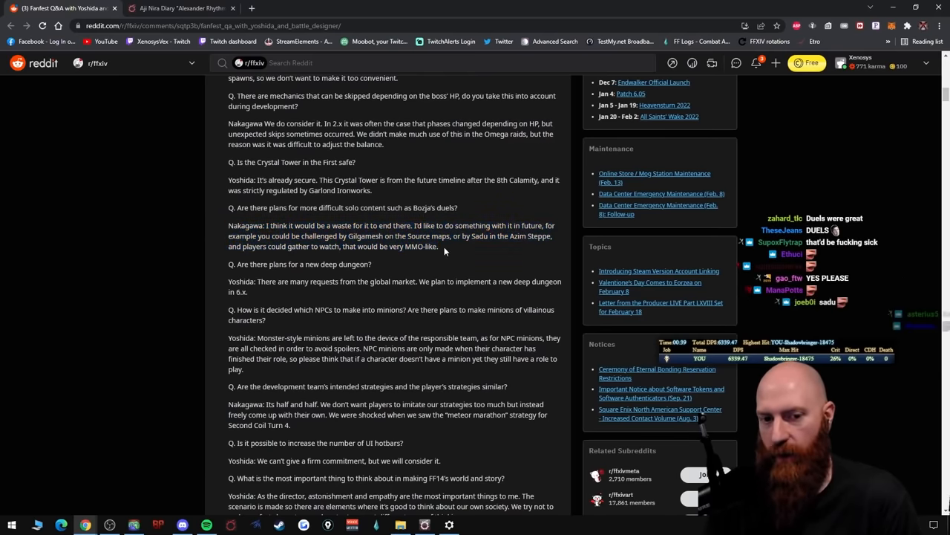
left_click_drag(229, 225, 438, 246)
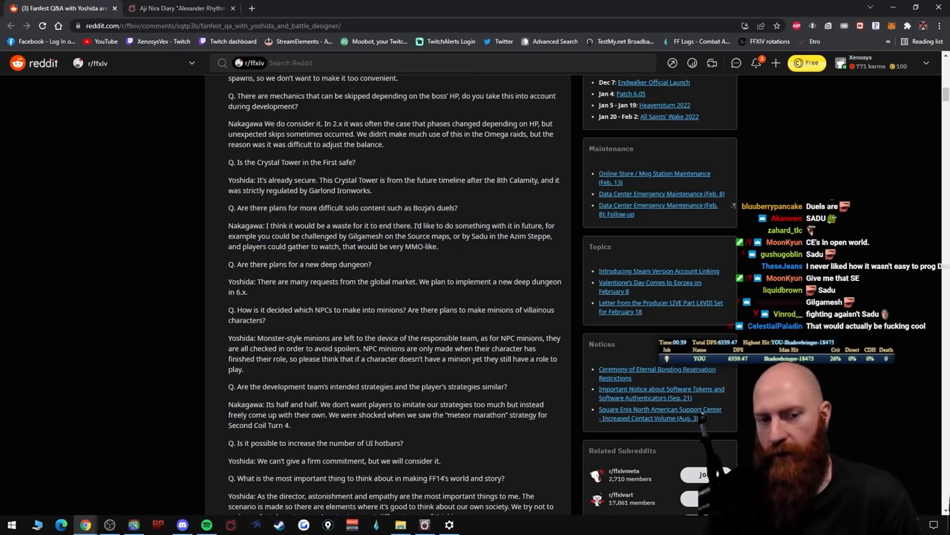
scroll("down", 3)
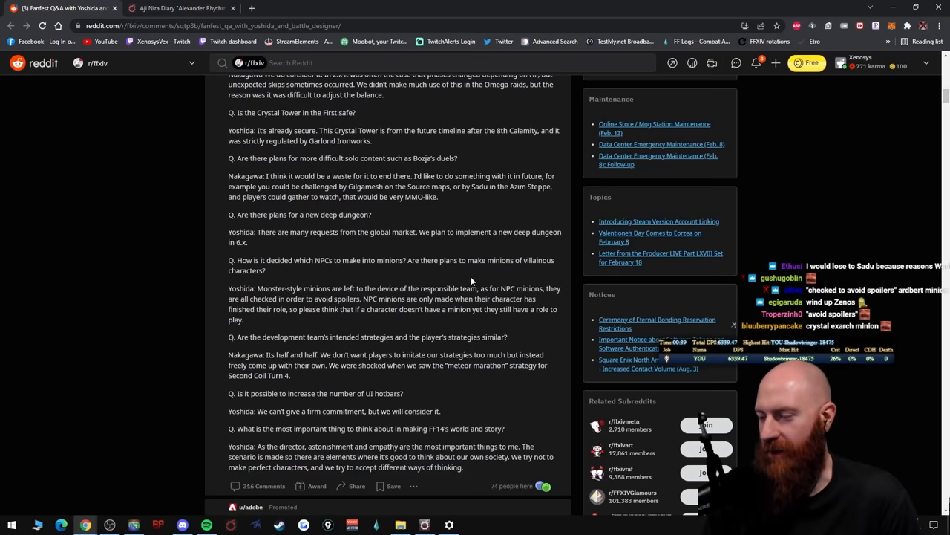
scroll("down", 3)
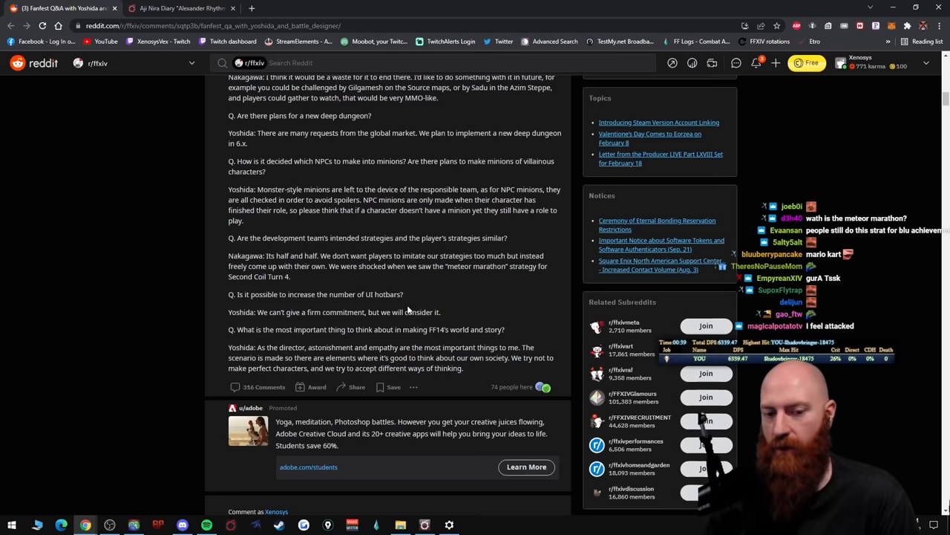
- Scroll past the promoted ad back up to the gorilla gimmick and favourite-battles answers
scroll("down", 3)
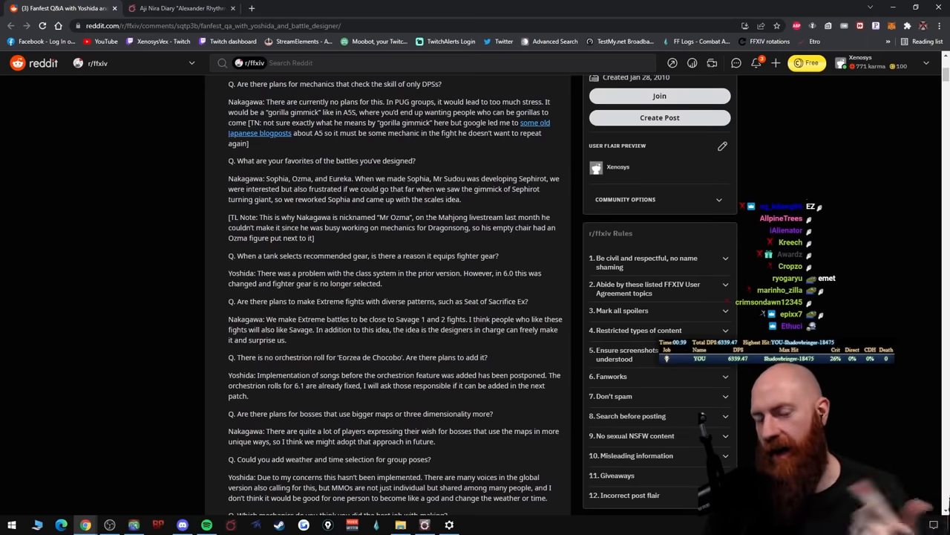
scroll("down", 3)
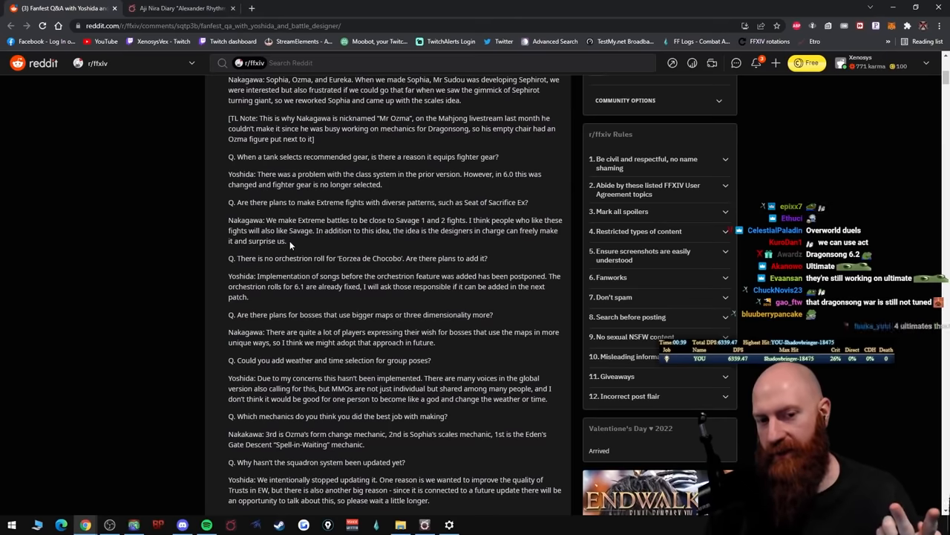
- Scroll quickly up to the squadron and Eden's Verse damage-down debuff answers
scroll("down", 3)
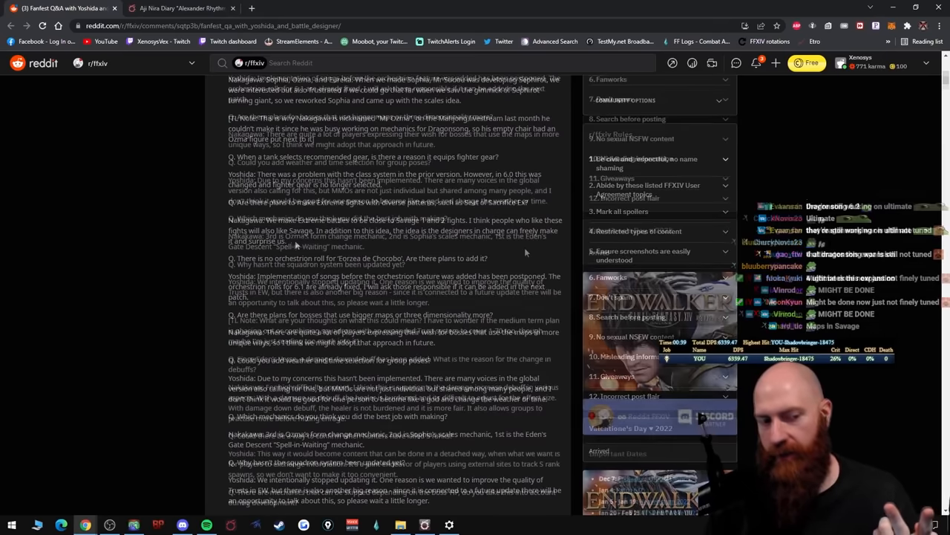
scroll("down", 3)
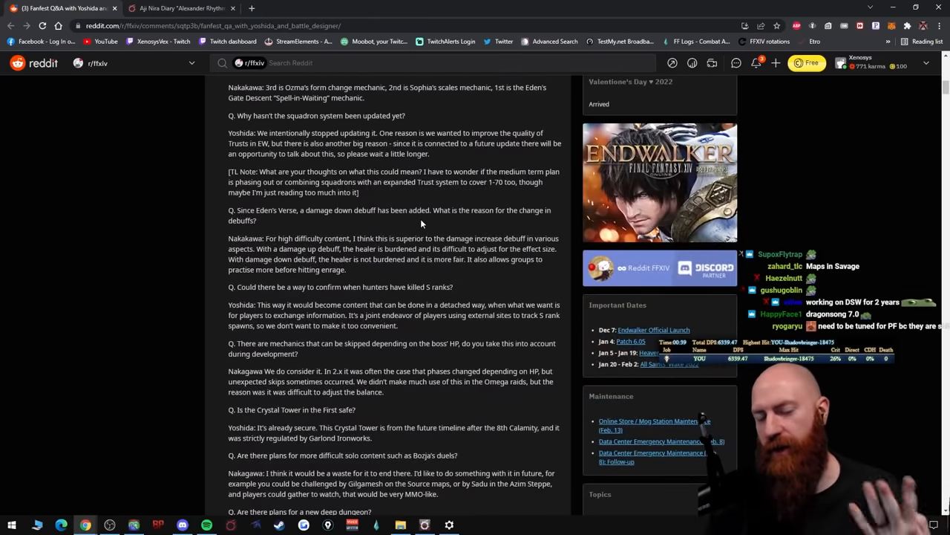